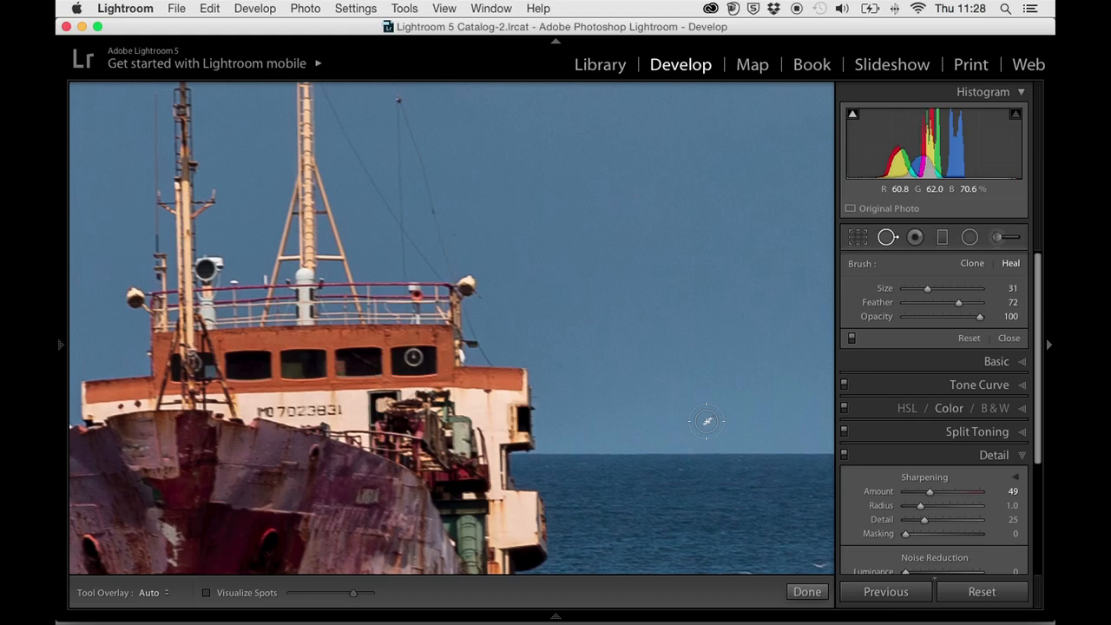
# Heal the small bright speck in the sky right of the ship with a Heal spot
pyautogui.click(705, 421)
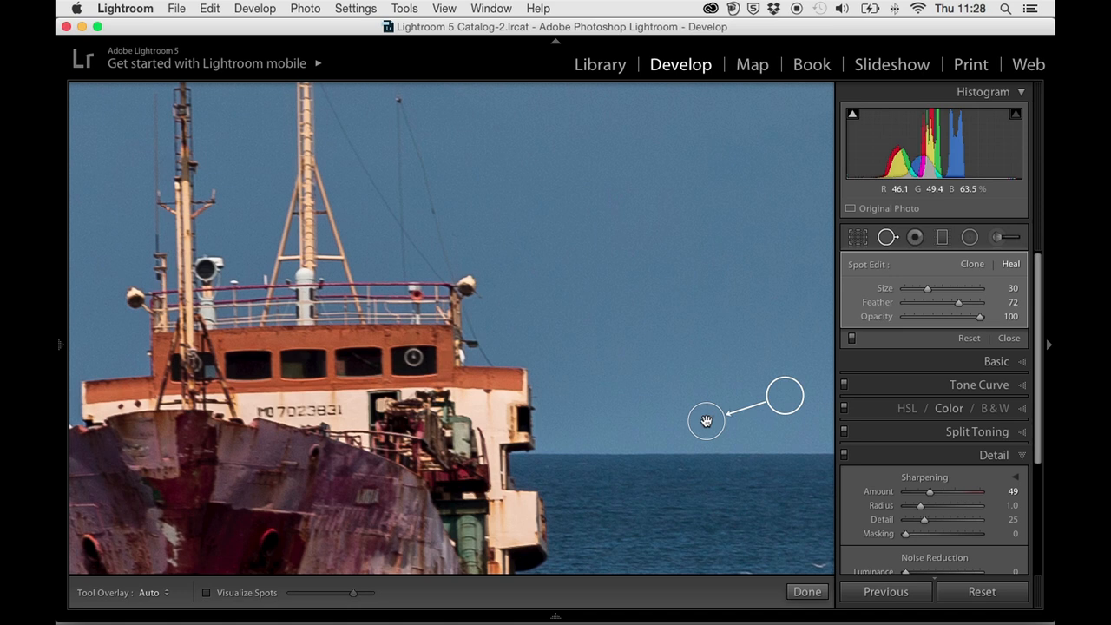